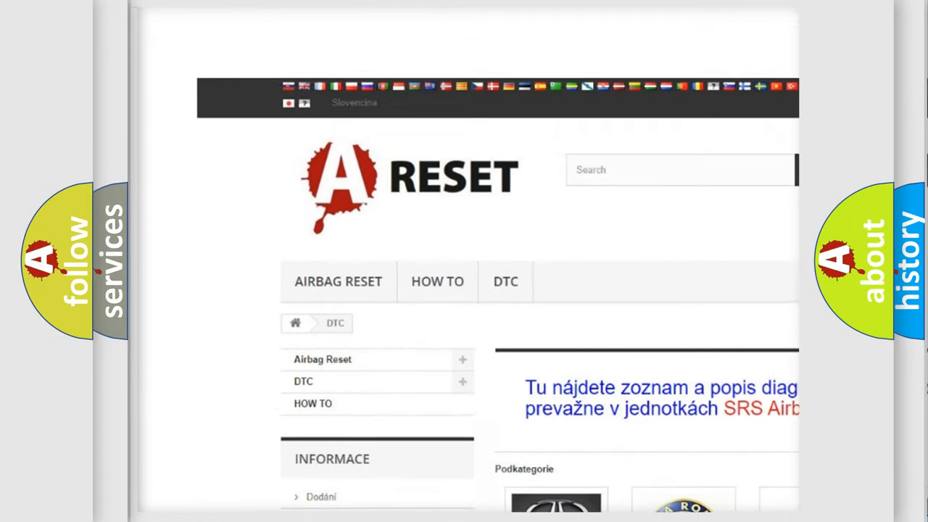
- Navigate from the DTC category page to the Fiat DTC subcategory listing codes like B000111 and B000112
scroll("down", 3)
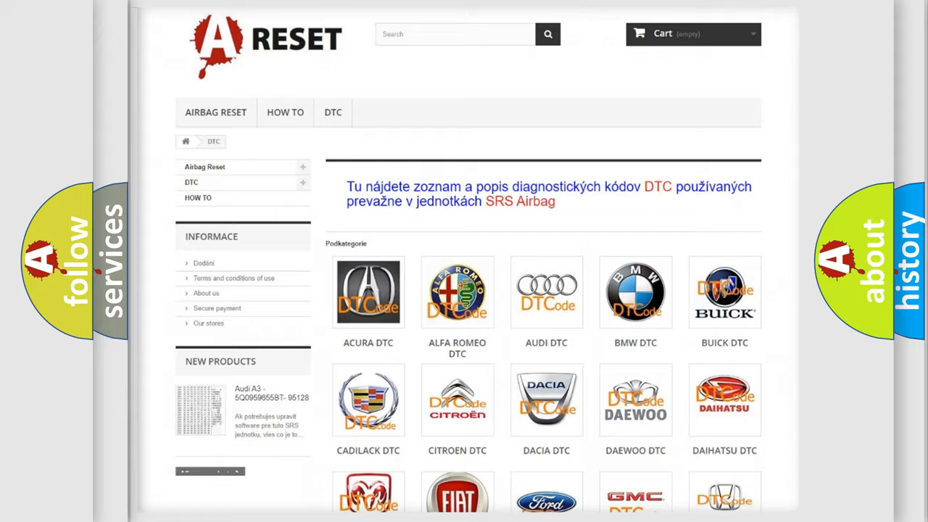
scroll("down", 3)
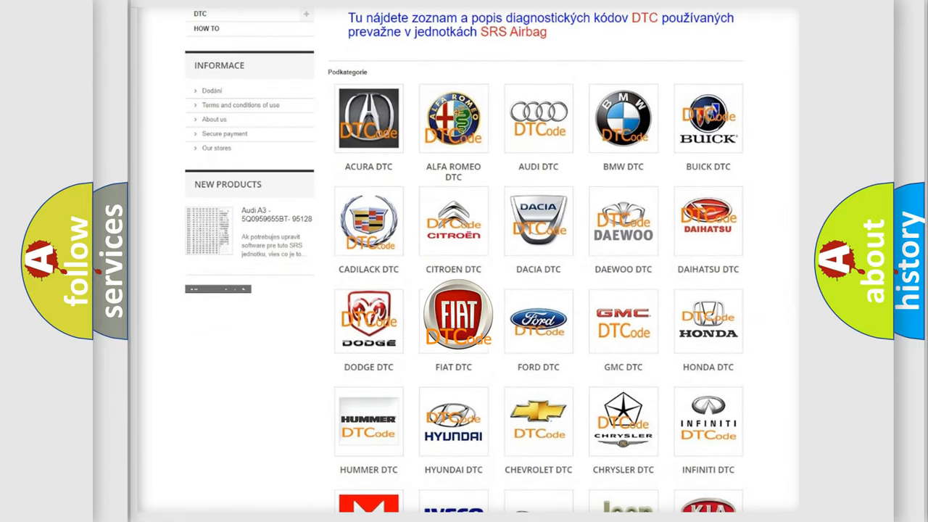
left_click(452, 319)
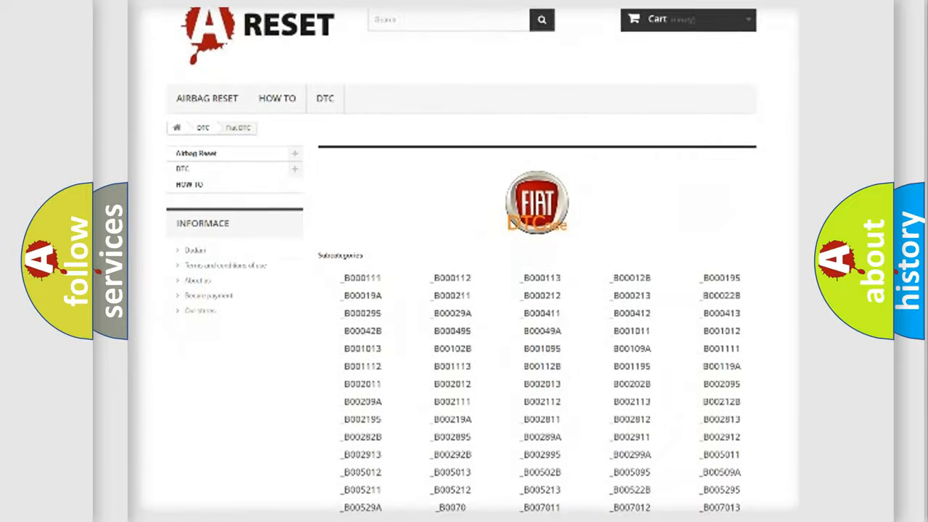
scroll("down", 3)
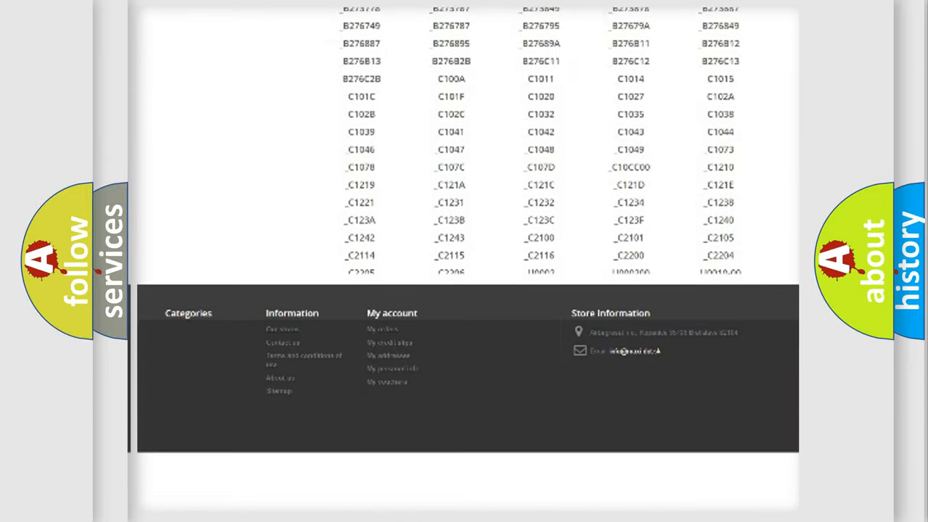